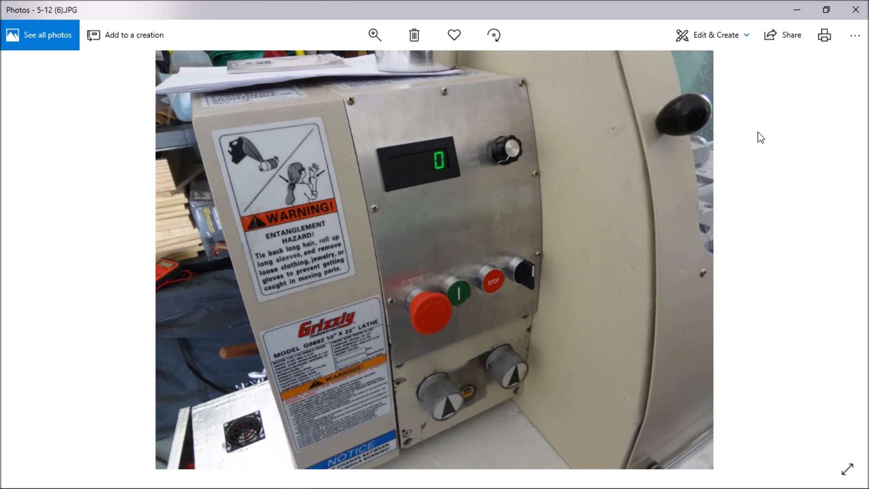
{"action": "mouse_move", "coordinate": [377, 136]}
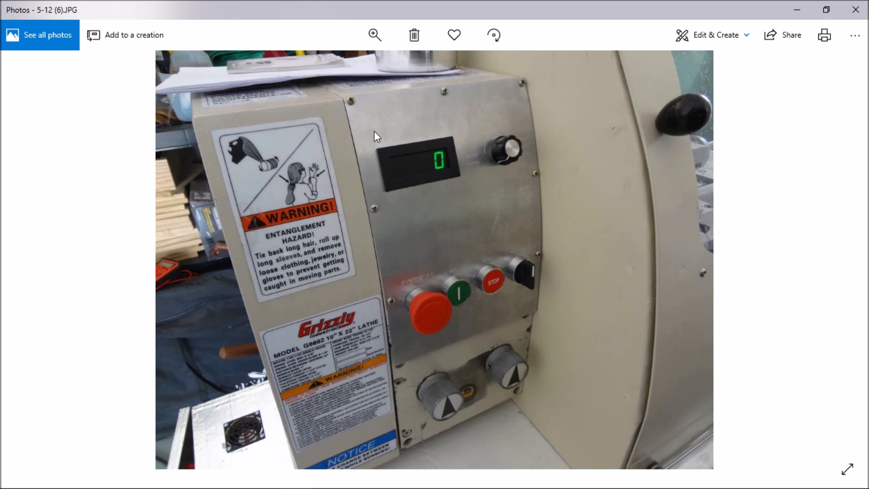
{"action": "mouse_move", "coordinate": [360, 185]}
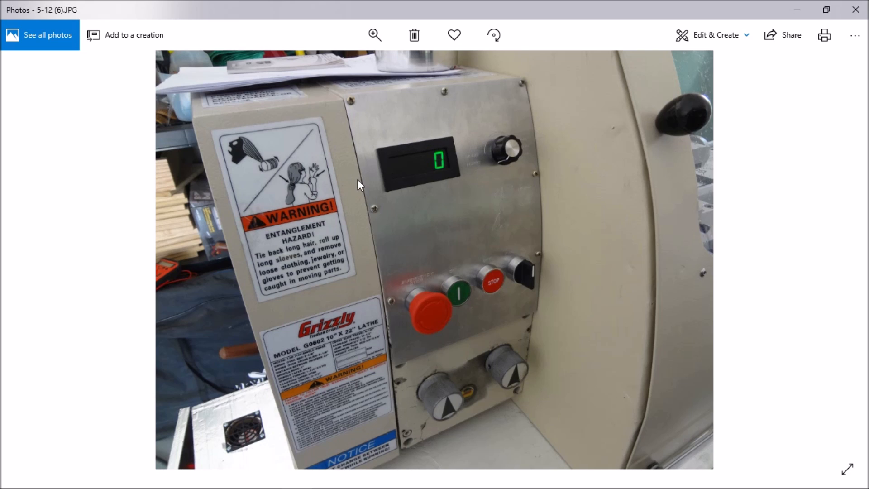
{"action": "mouse_move", "coordinate": [467, 141]}
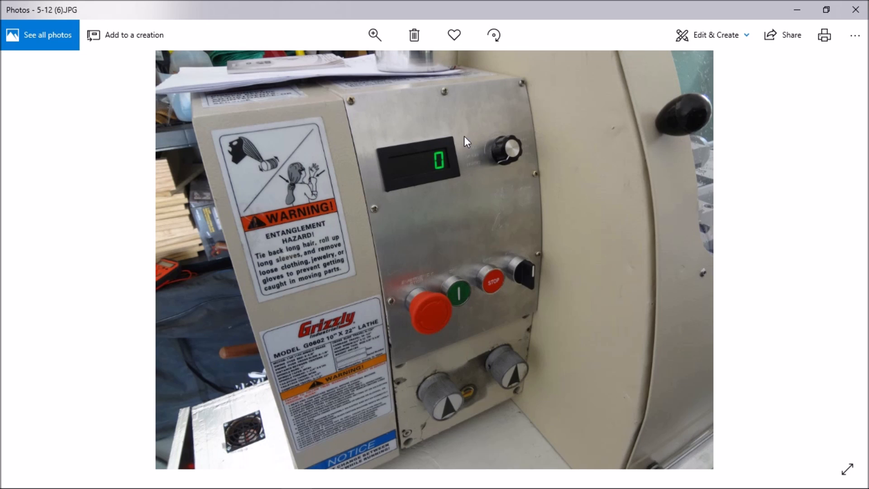
{"action": "mouse_move", "coordinate": [385, 144]}
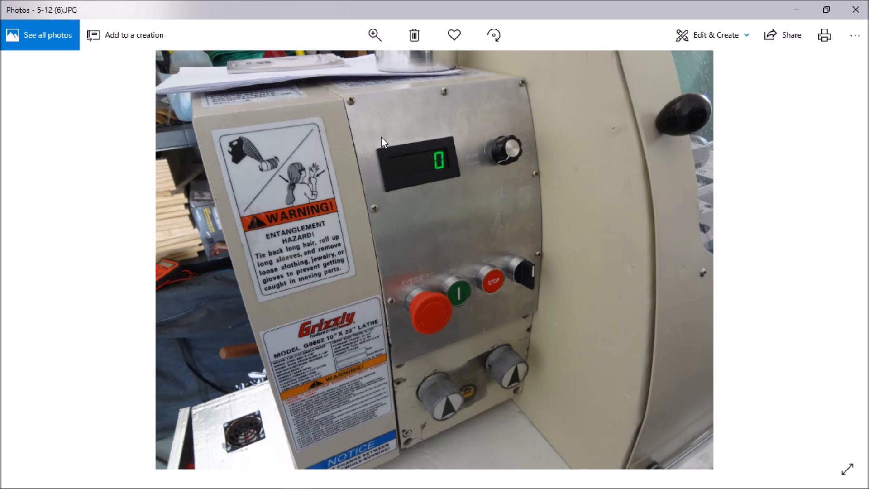
{"action": "mouse_move", "coordinate": [401, 168]}
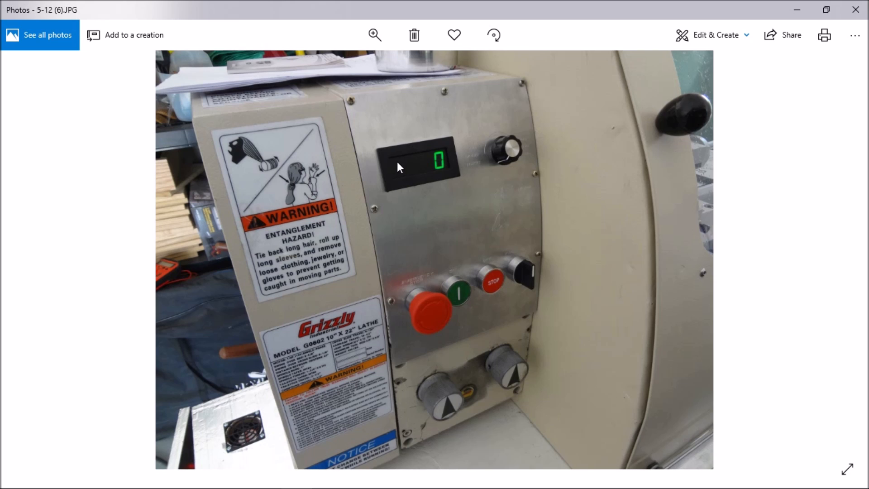
{"action": "mouse_move", "coordinate": [394, 315]}
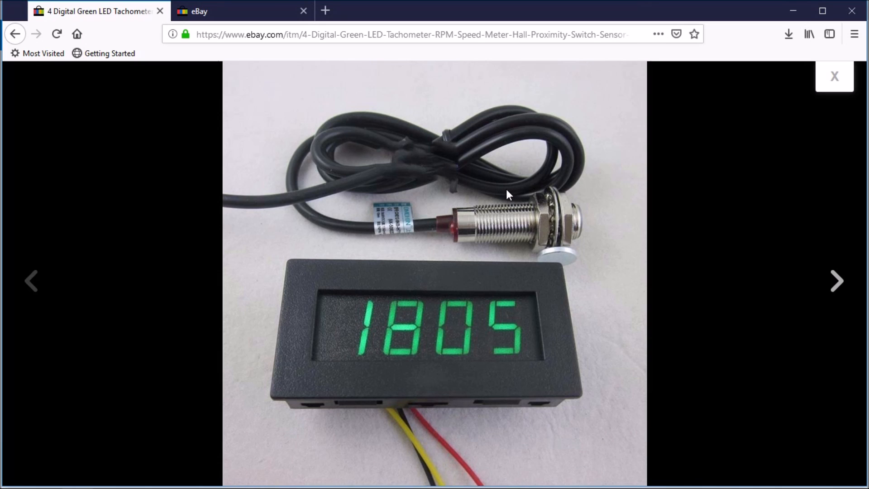
{"action": "mouse_move", "coordinate": [829, 279]}
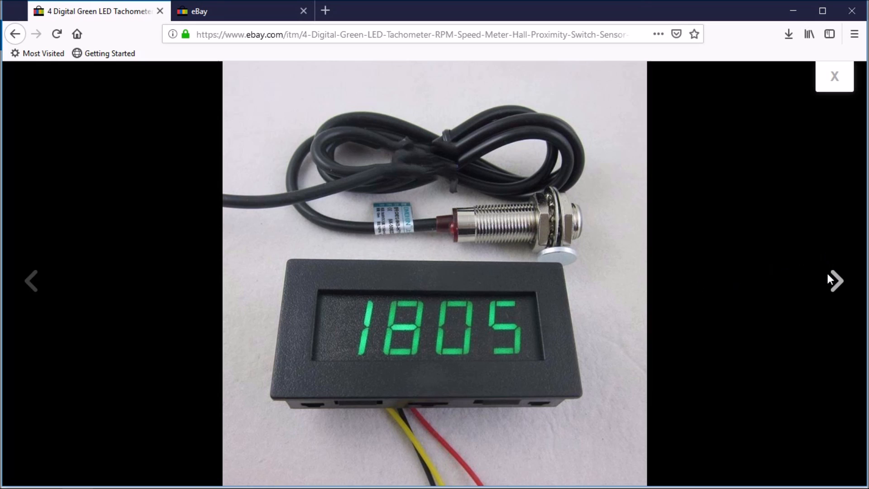
{"action": "mouse_move", "coordinate": [835, 280]}
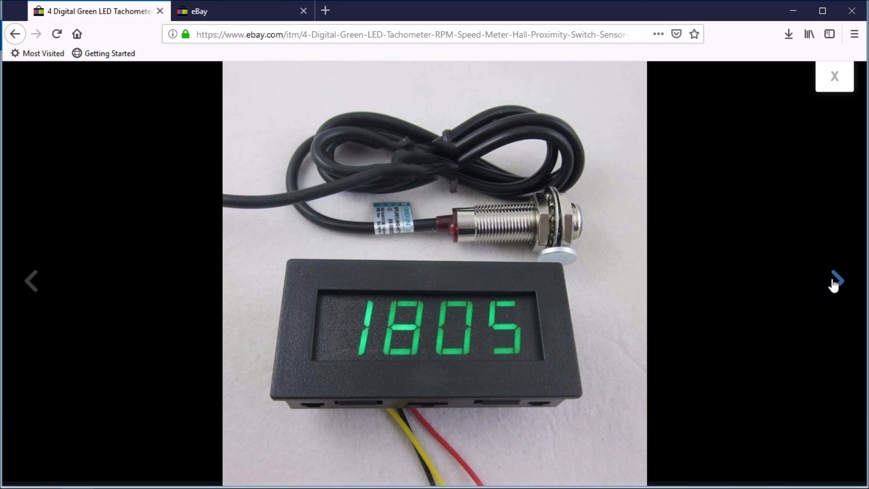
- Browse the proximity sensor, bare board and circuit close-up photos, return to the first, and close the gallery
{"action": "left_click", "coordinate": [835, 281]}
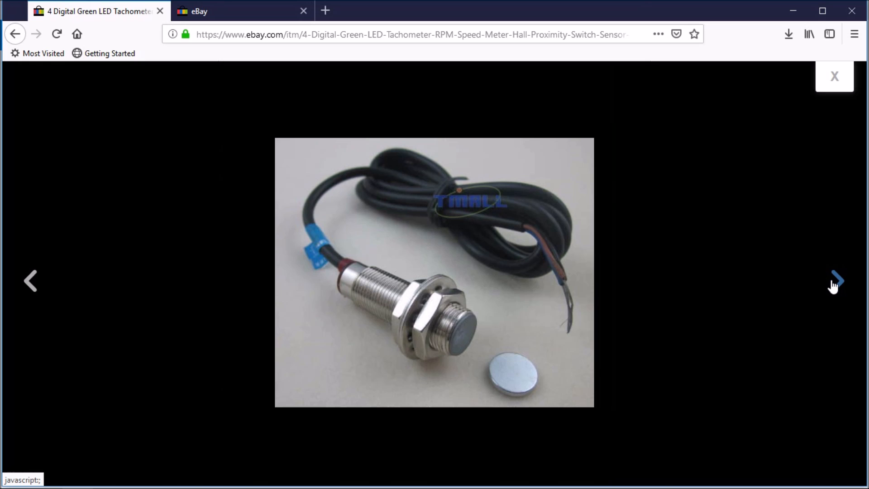
{"action": "mouse_move", "coordinate": [410, 263]}
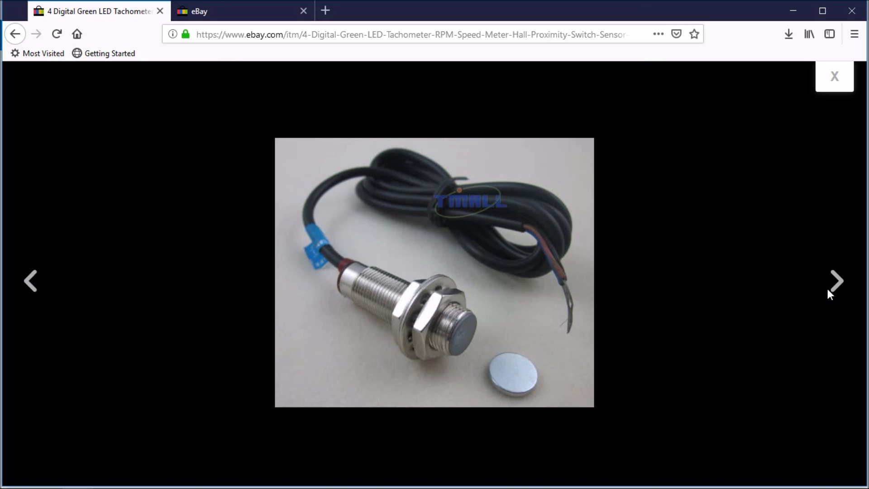
{"action": "mouse_move", "coordinate": [837, 280]}
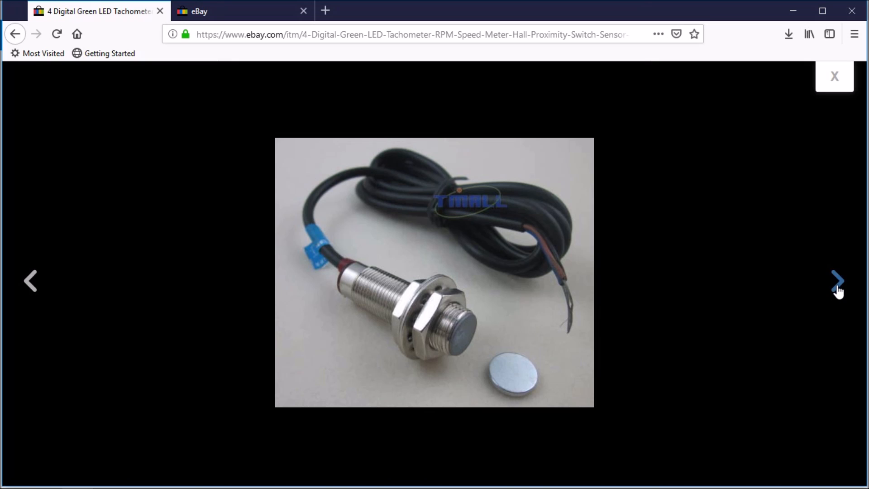
{"action": "left_click", "coordinate": [839, 281]}
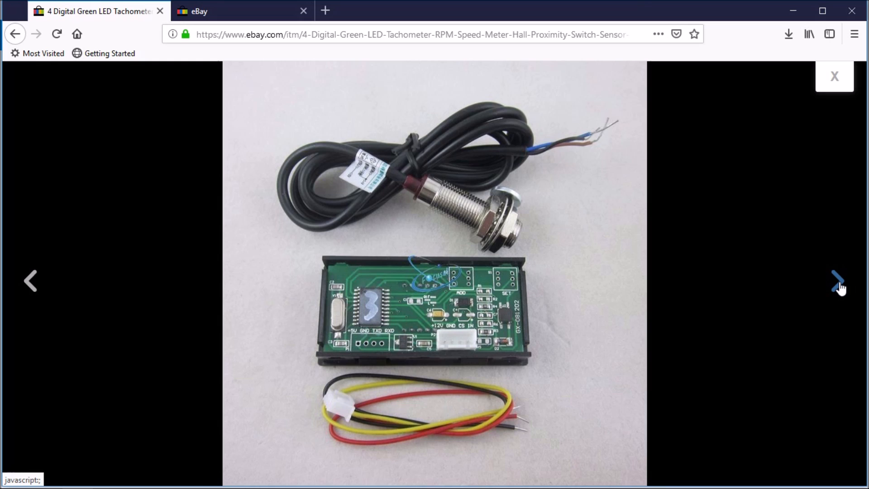
{"action": "mouse_move", "coordinate": [837, 279]}
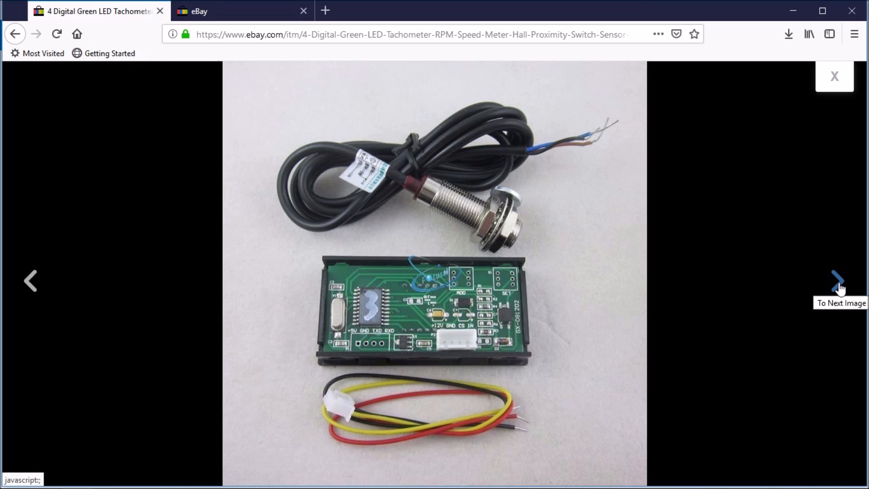
{"action": "mouse_move", "coordinate": [836, 282]}
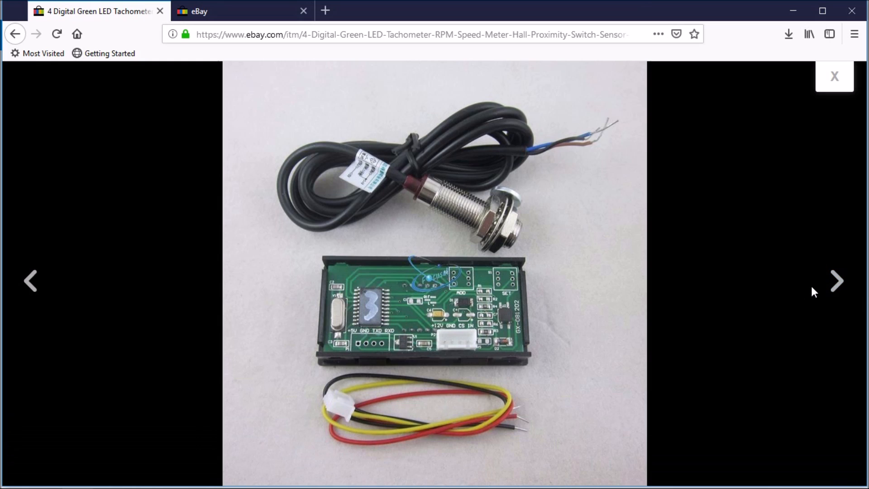
{"action": "mouse_move", "coordinate": [837, 281]}
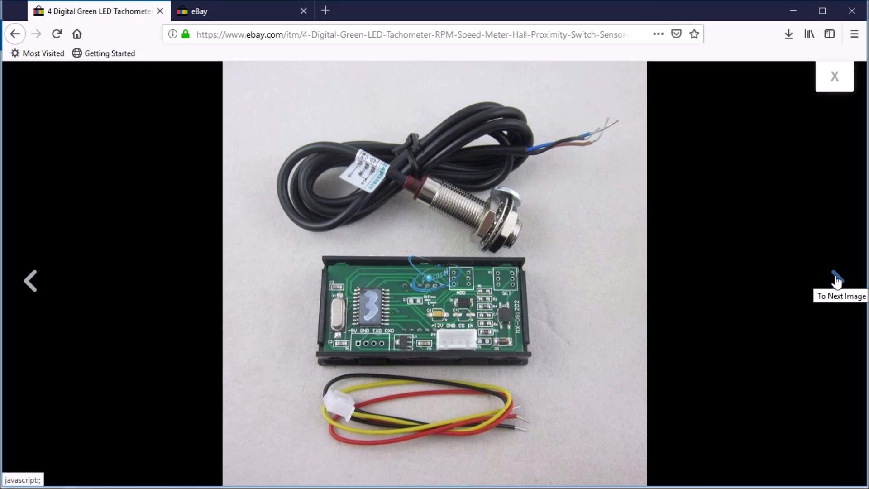
{"action": "left_click", "coordinate": [836, 281]}
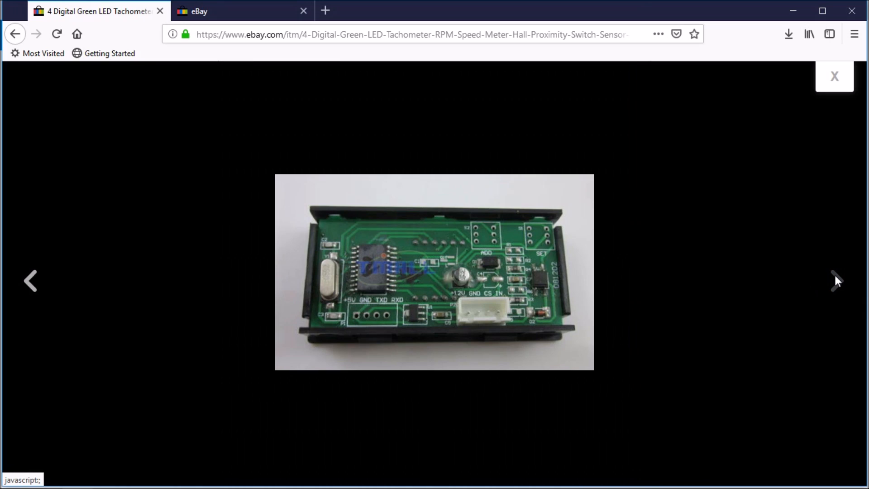
{"action": "mouse_move", "coordinate": [815, 291]}
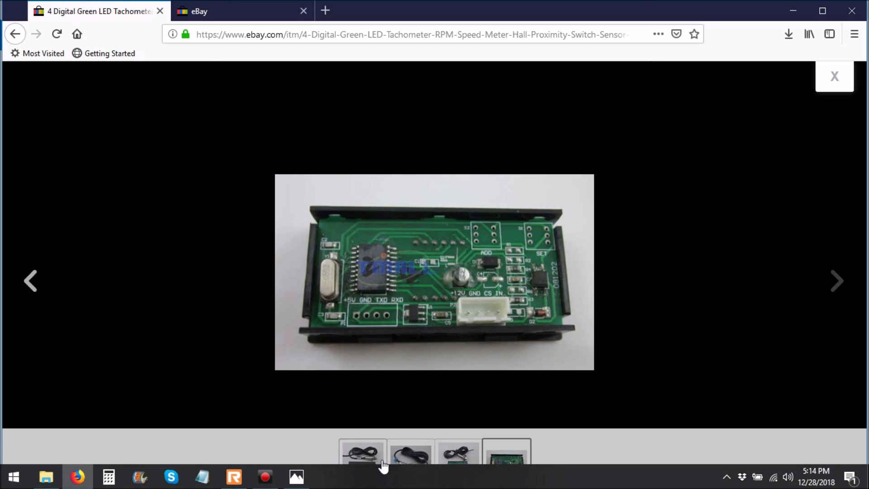
{"action": "left_click", "coordinate": [362, 451]}
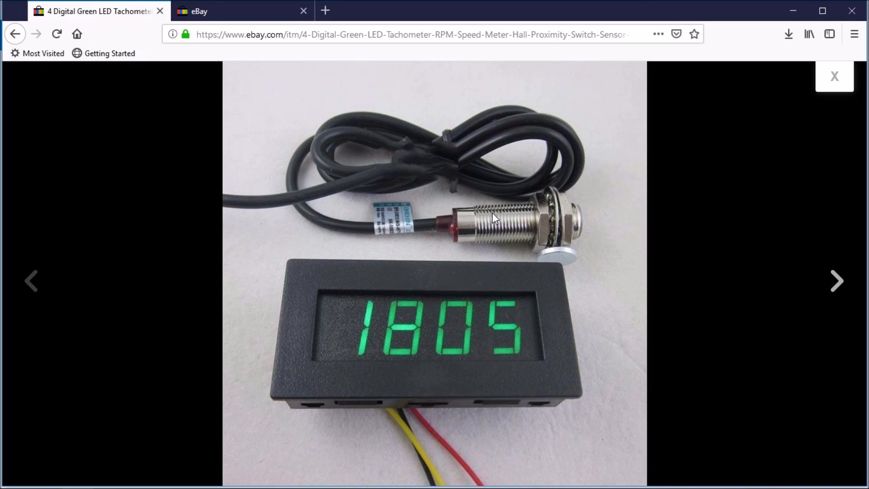
{"action": "mouse_move", "coordinate": [830, 93]}
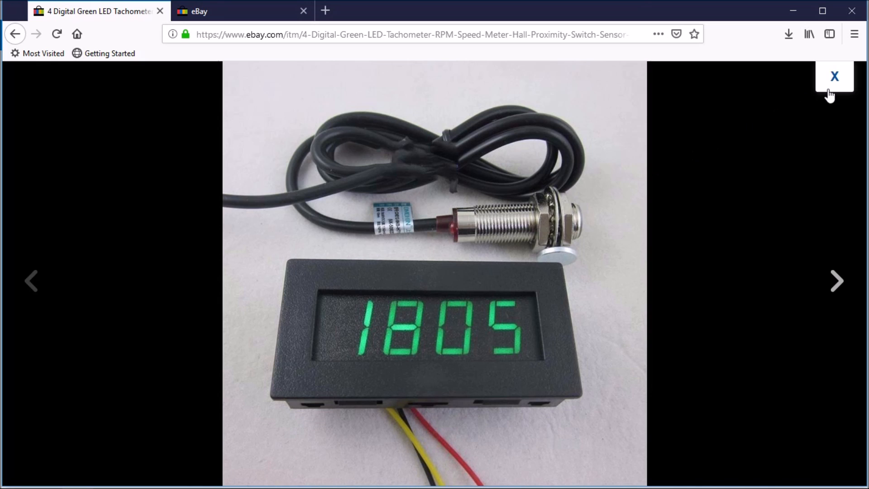
{"action": "left_click", "coordinate": [834, 76]}
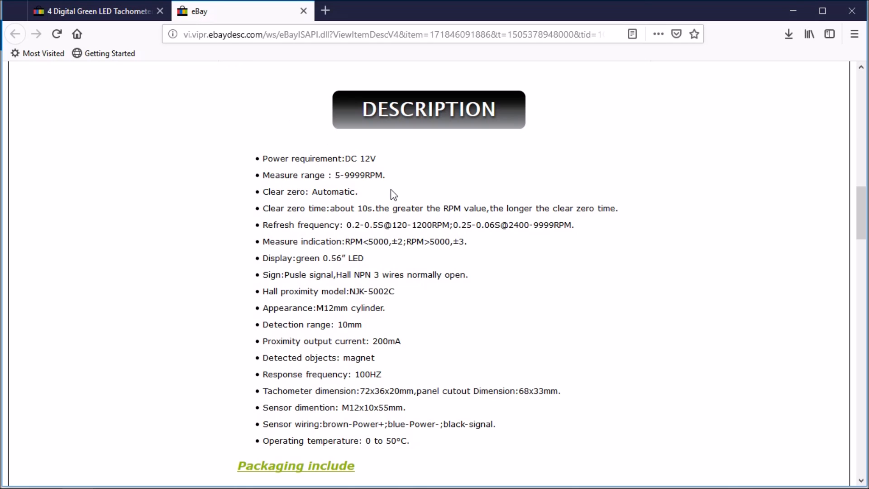